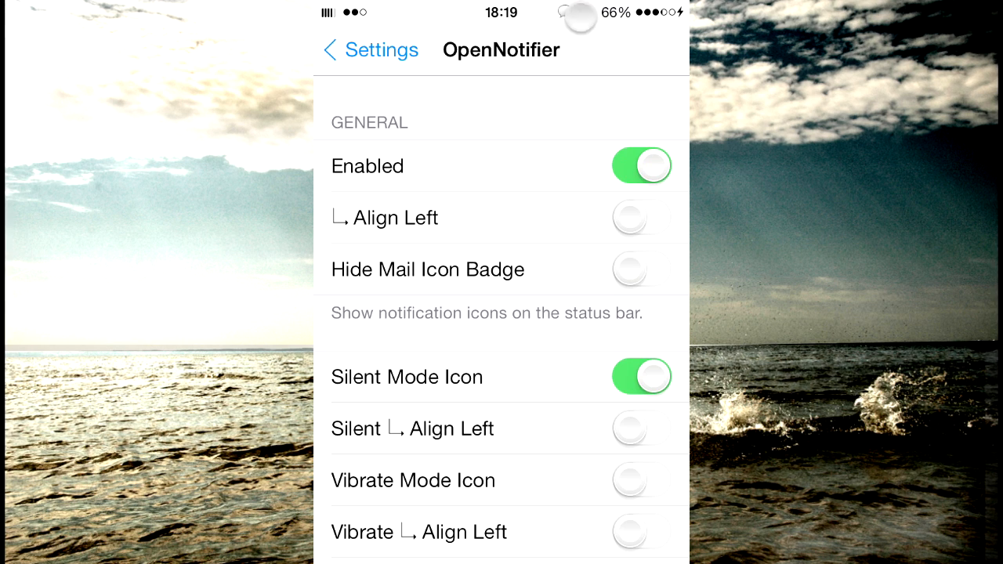
# Step: Scroll the OpenNotifier pane down to reach the Apps entry
pyautogui.scroll(-3)
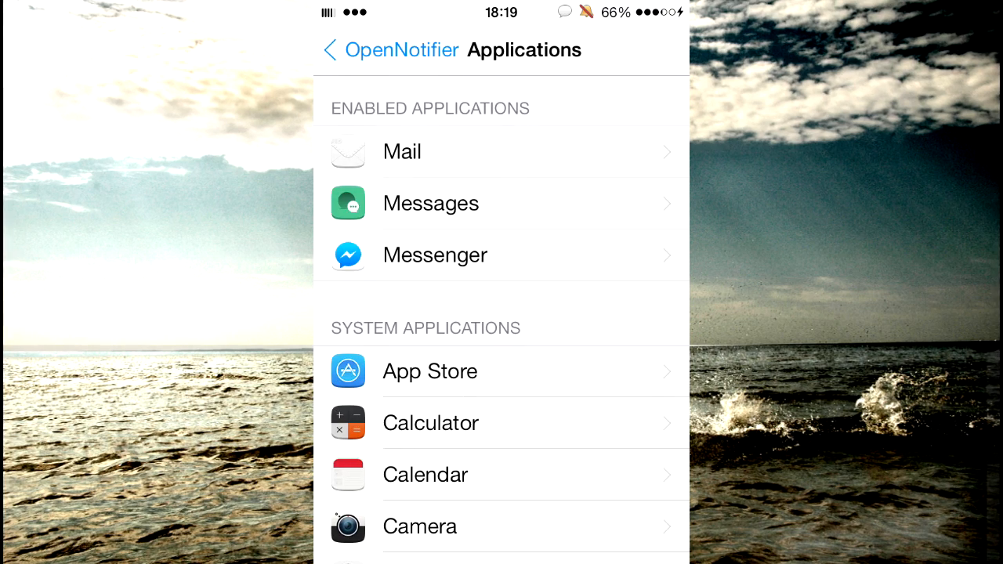
pyautogui.click(502, 254)
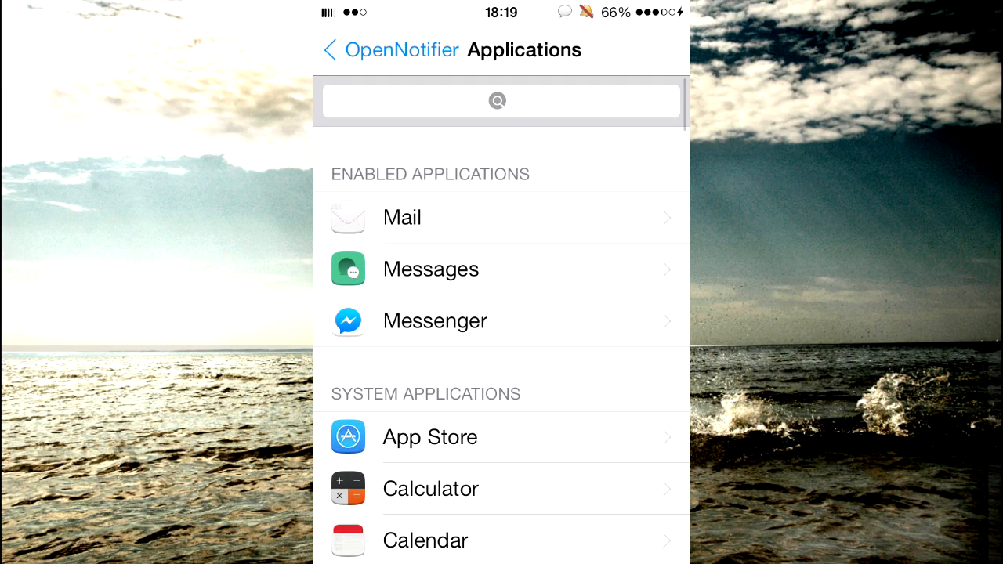
pyautogui.click(431, 270)
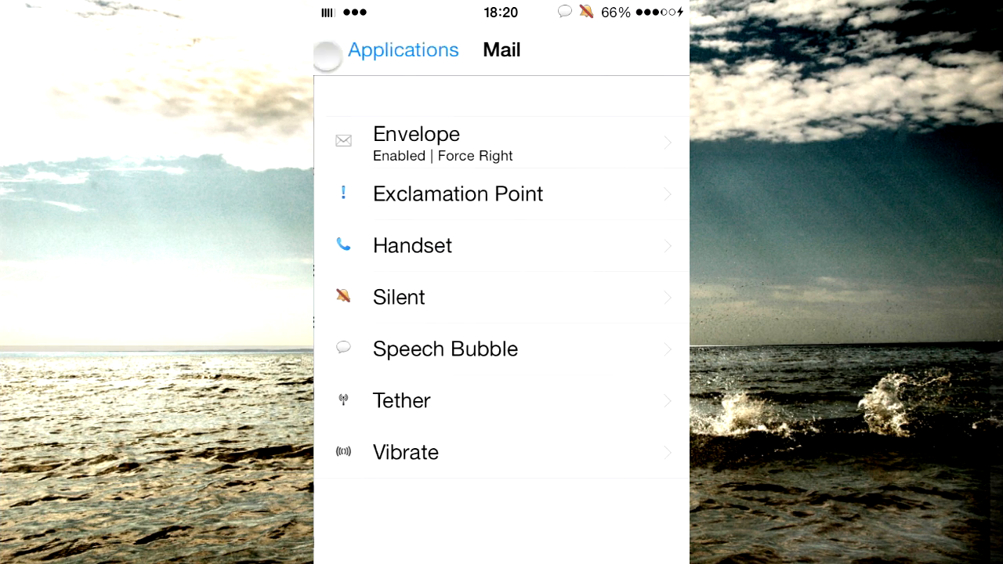
pyautogui.click(501, 143)
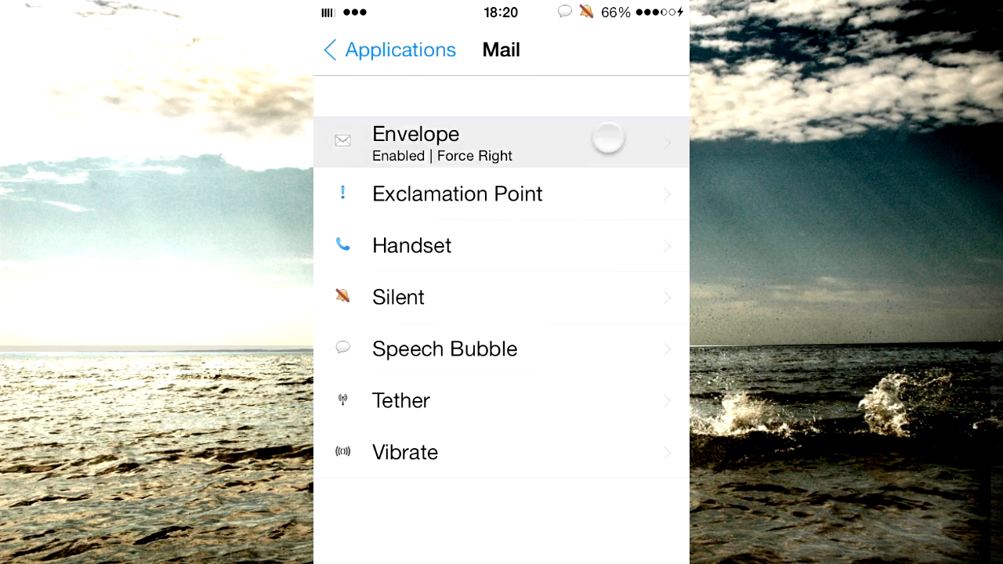
pyautogui.click(501, 141)
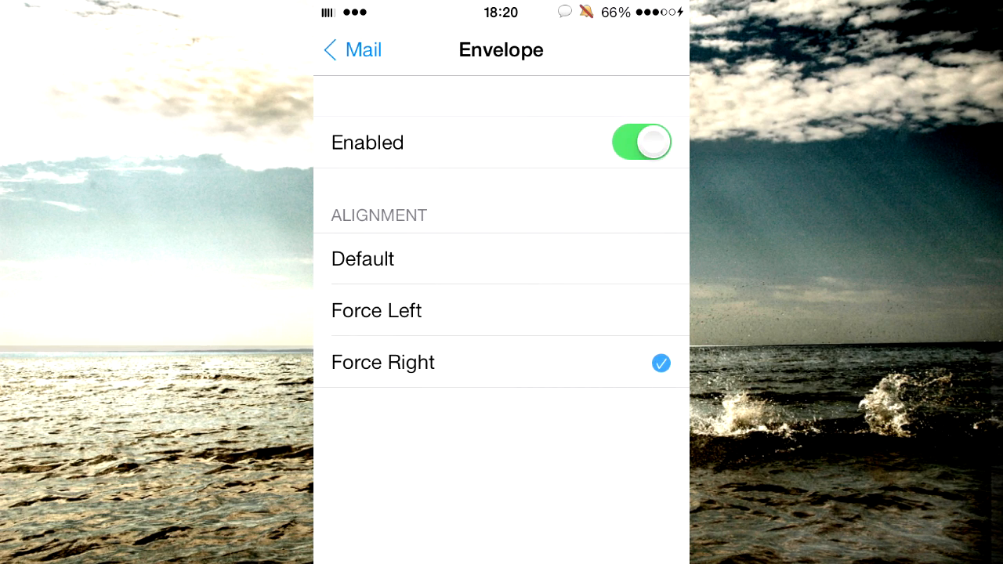
pyautogui.click(351, 49)
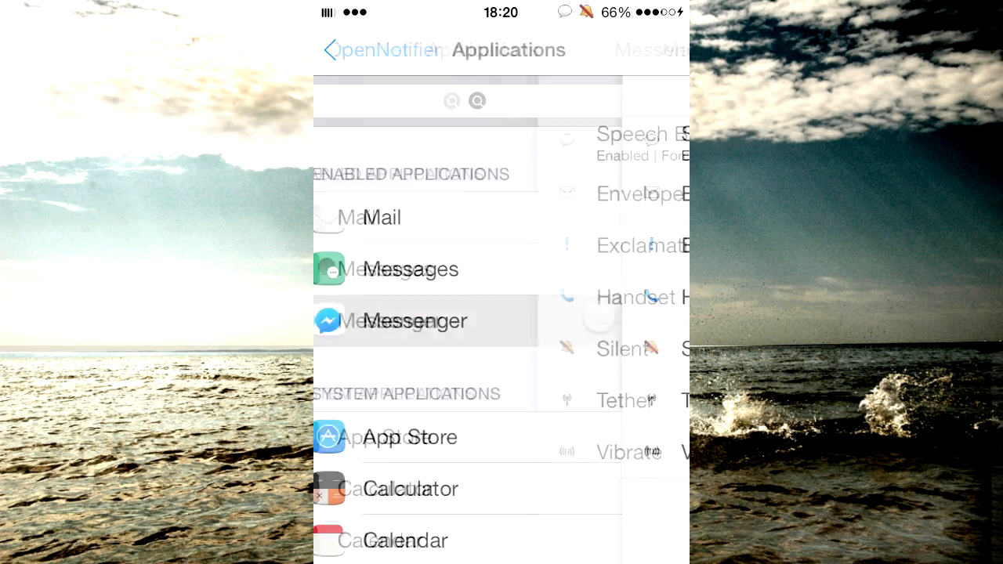
pyautogui.click(635, 138)
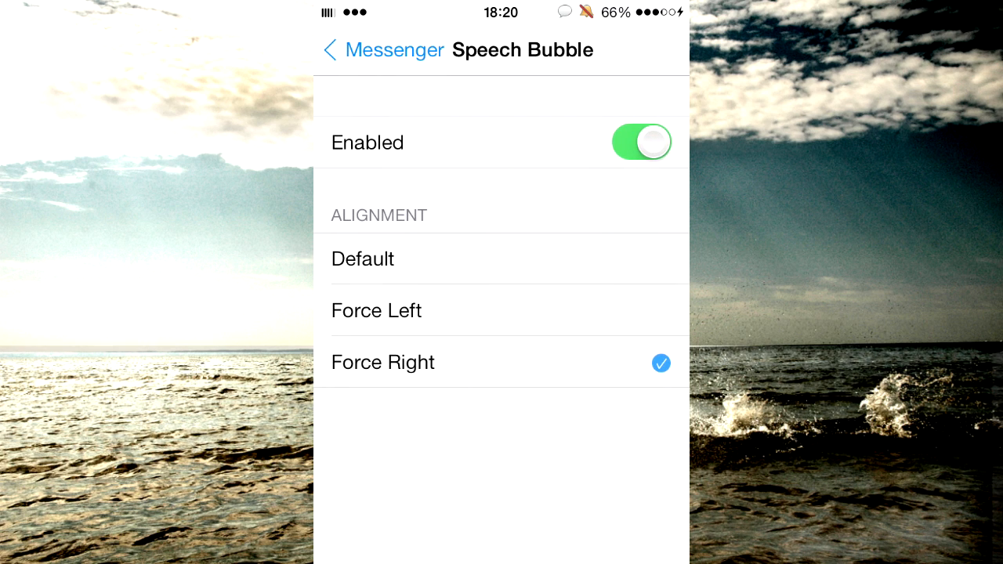
pyautogui.click(501, 310)
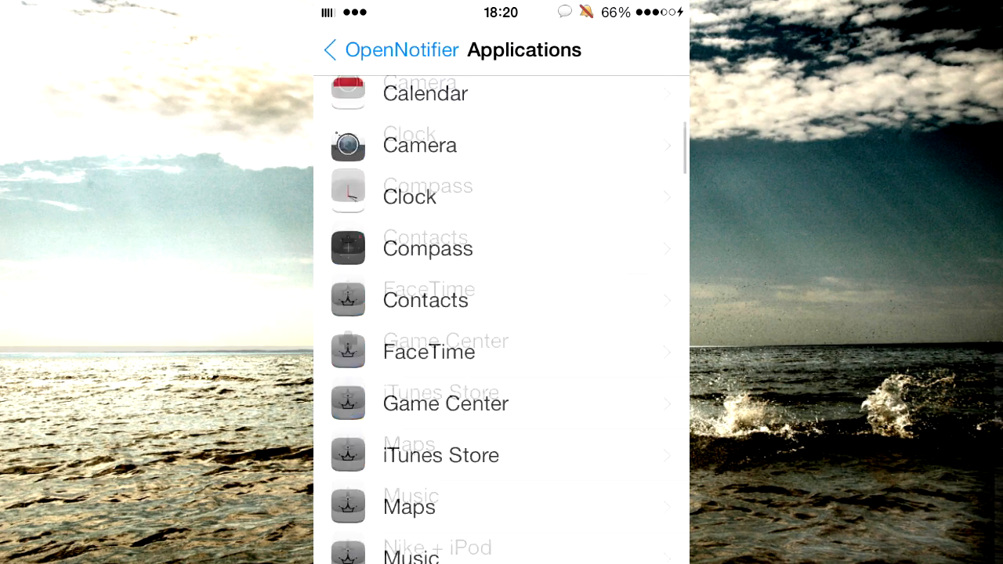
# Step: Scroll to the end of the Applications list before returning to OpenNotifier's main page
pyautogui.scroll(-3)
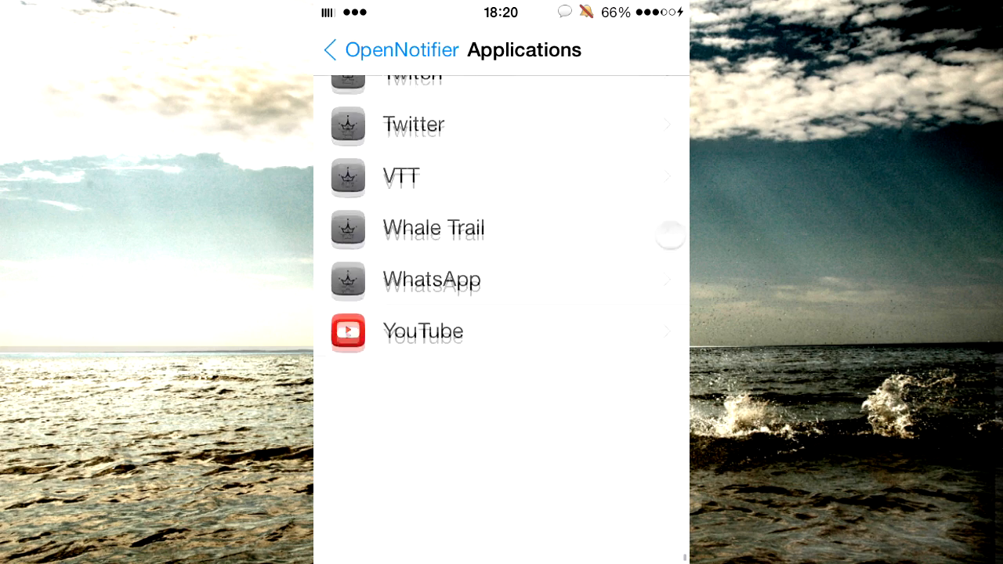
pyautogui.scroll(-3)
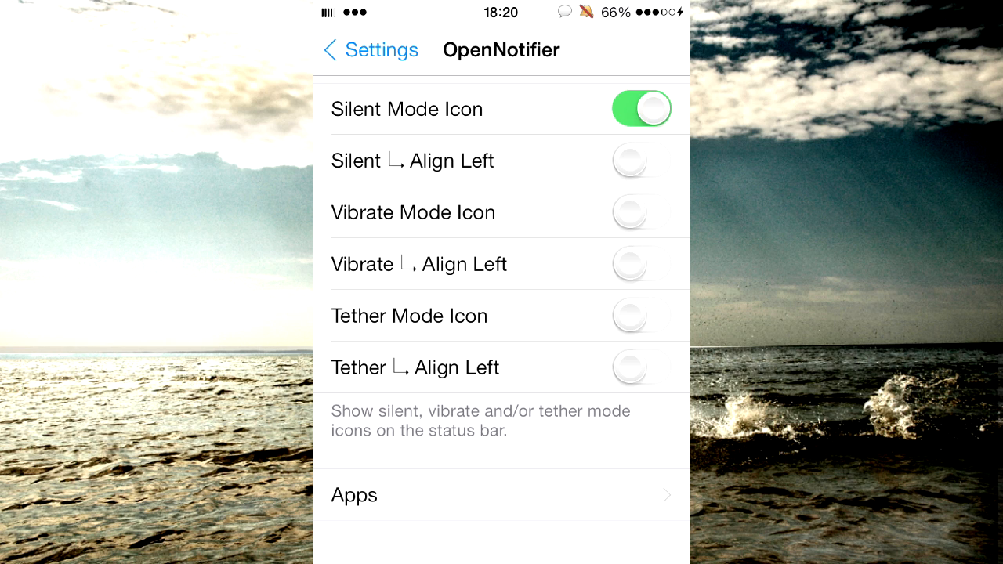
pyautogui.scroll(-3)
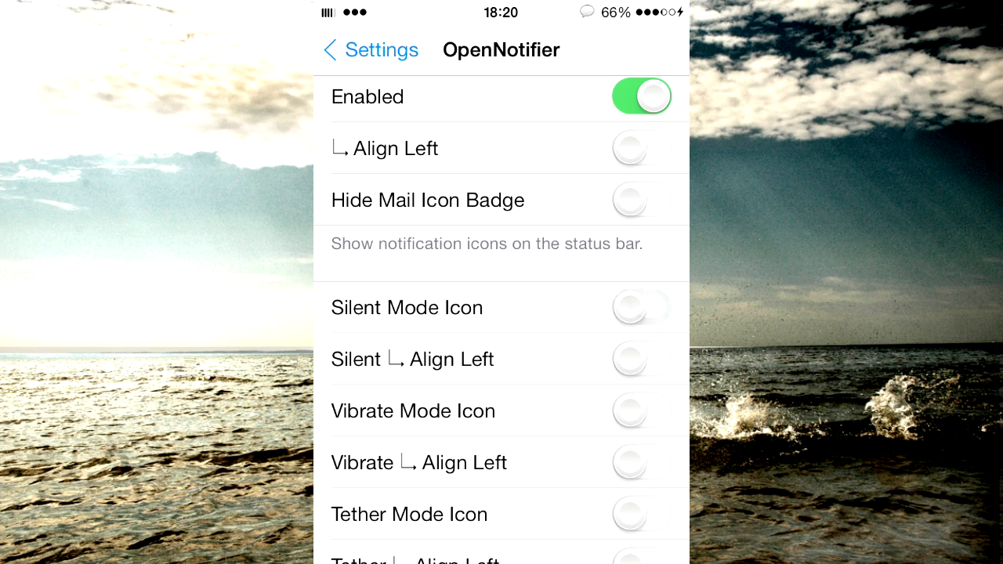
pyautogui.click(641, 308)
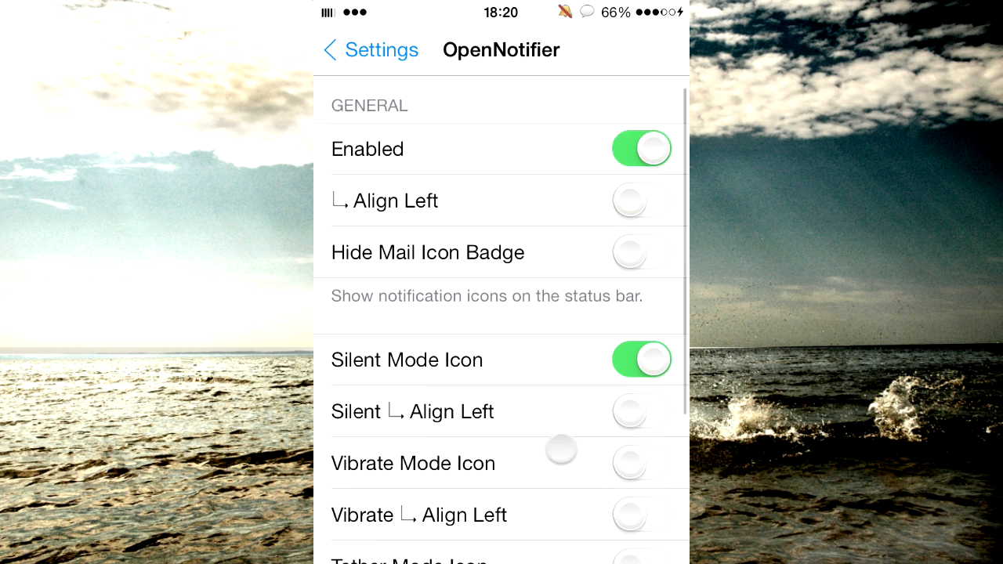
pyautogui.scroll(3)
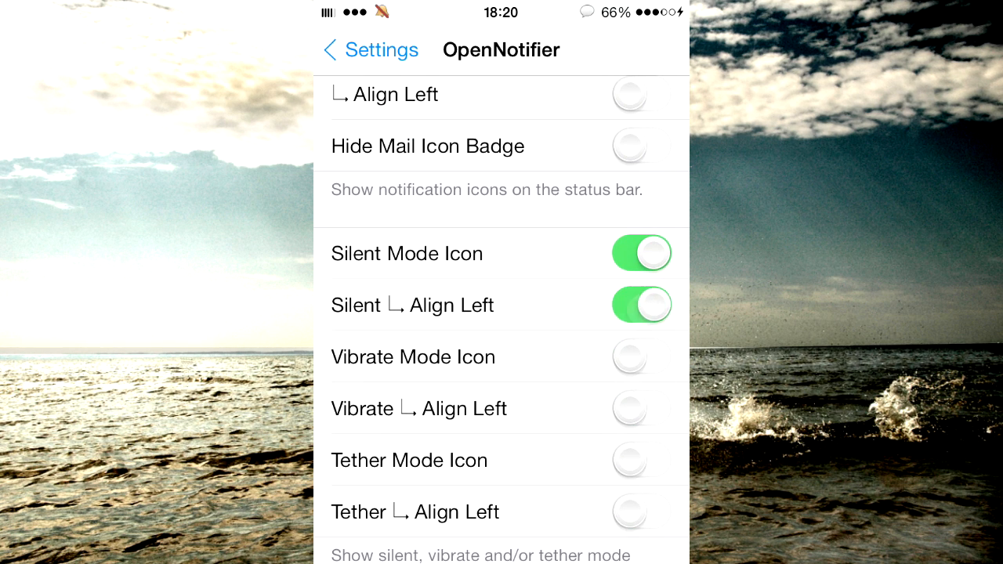
pyautogui.scroll(-3)
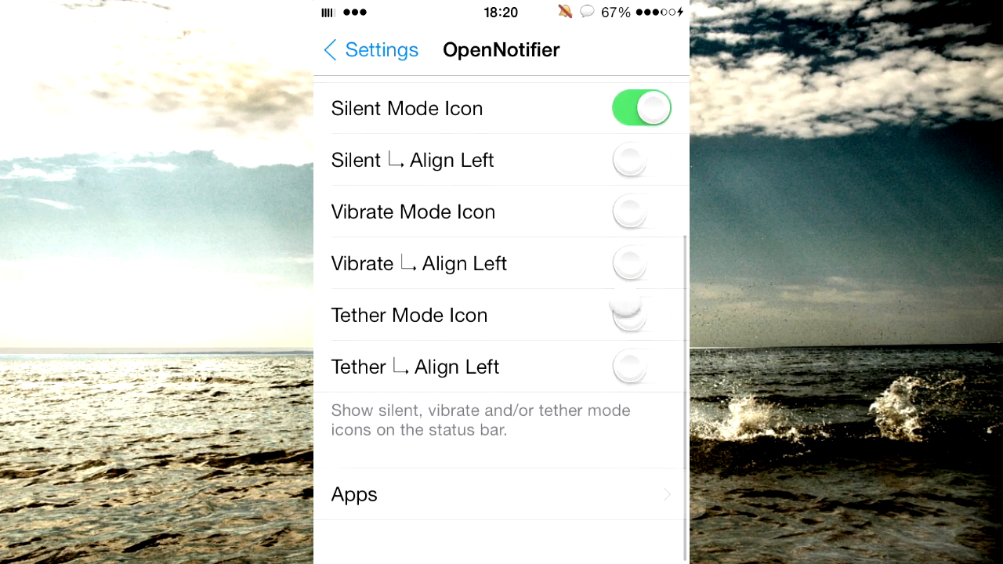